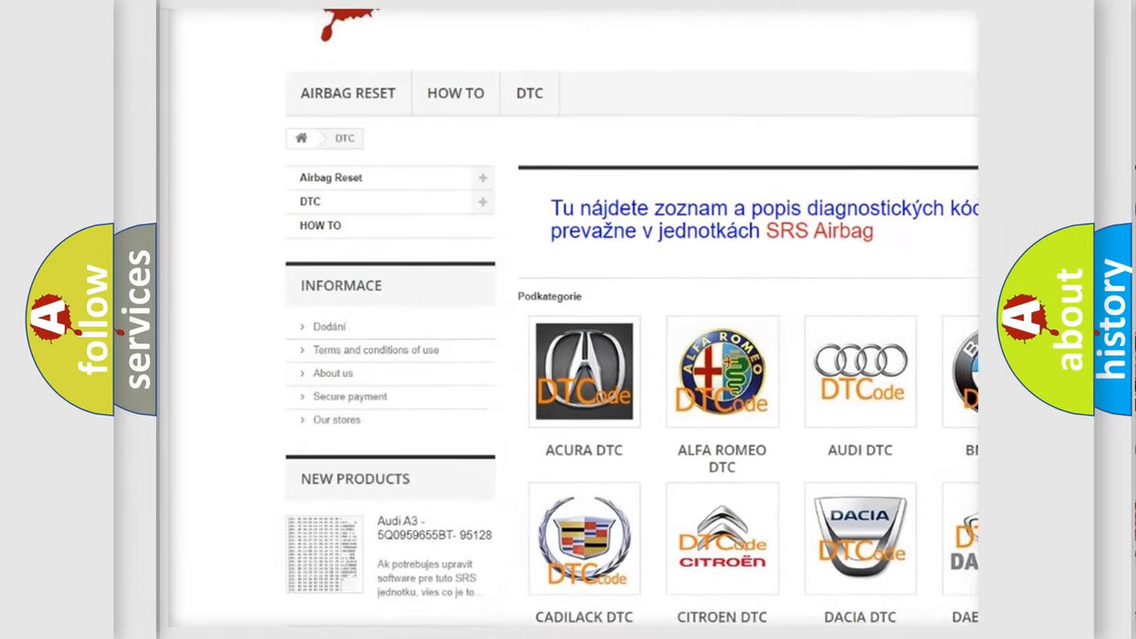
{"action": "scroll", "scroll_direction": "down", "scroll_amount": 3}
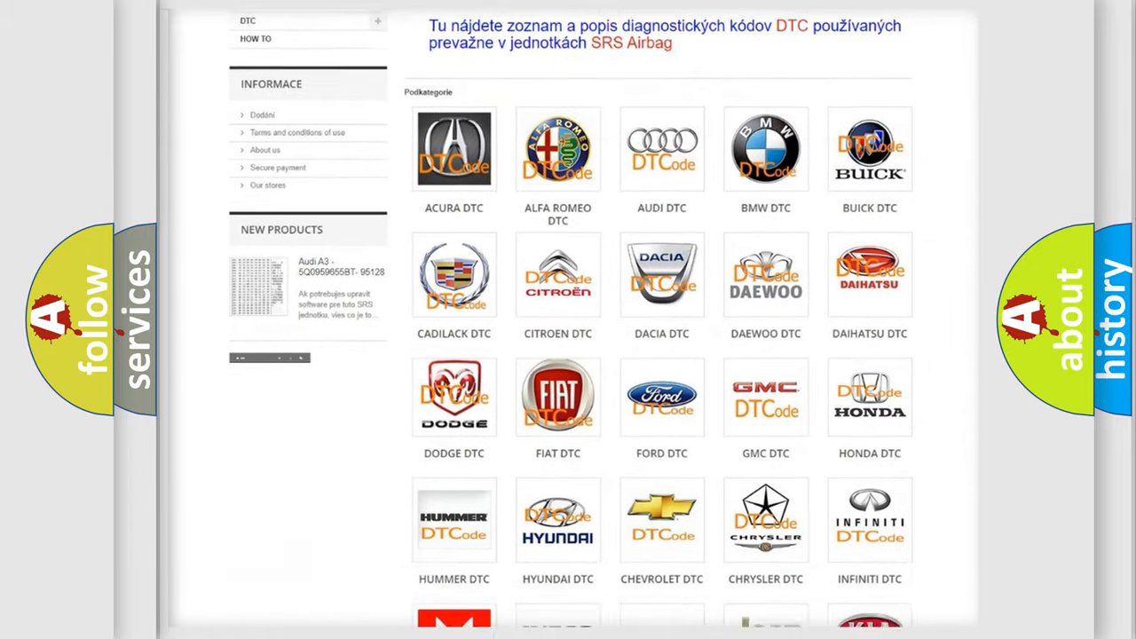
{"action": "scroll", "scroll_direction": "down", "scroll_amount": 3}
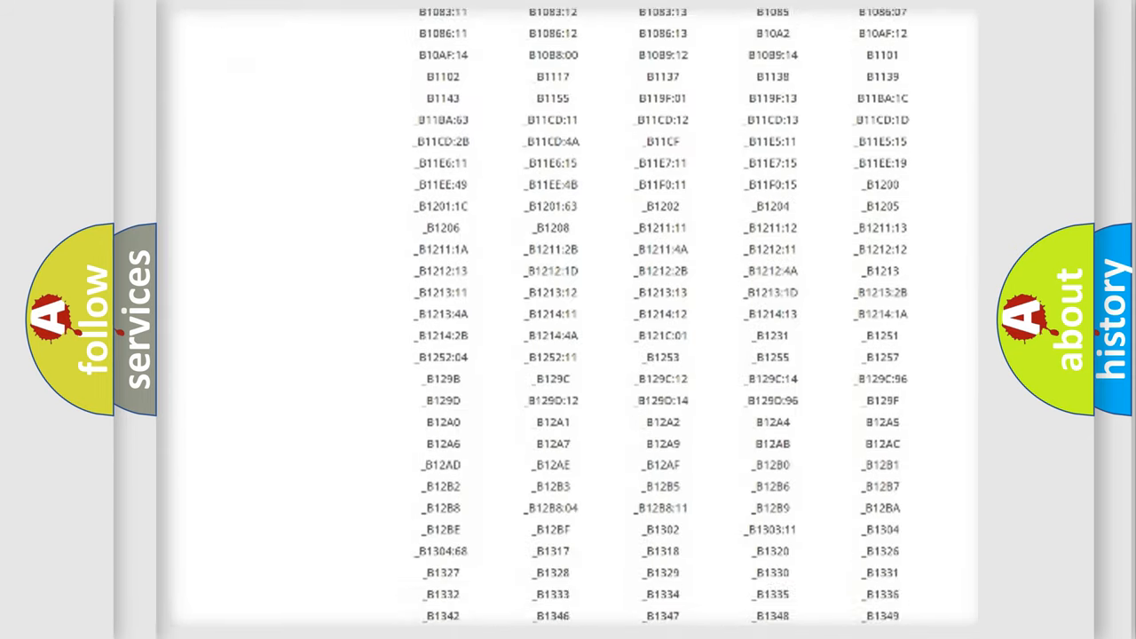
{"action": "scroll", "scroll_direction": "down", "scroll_amount": 3}
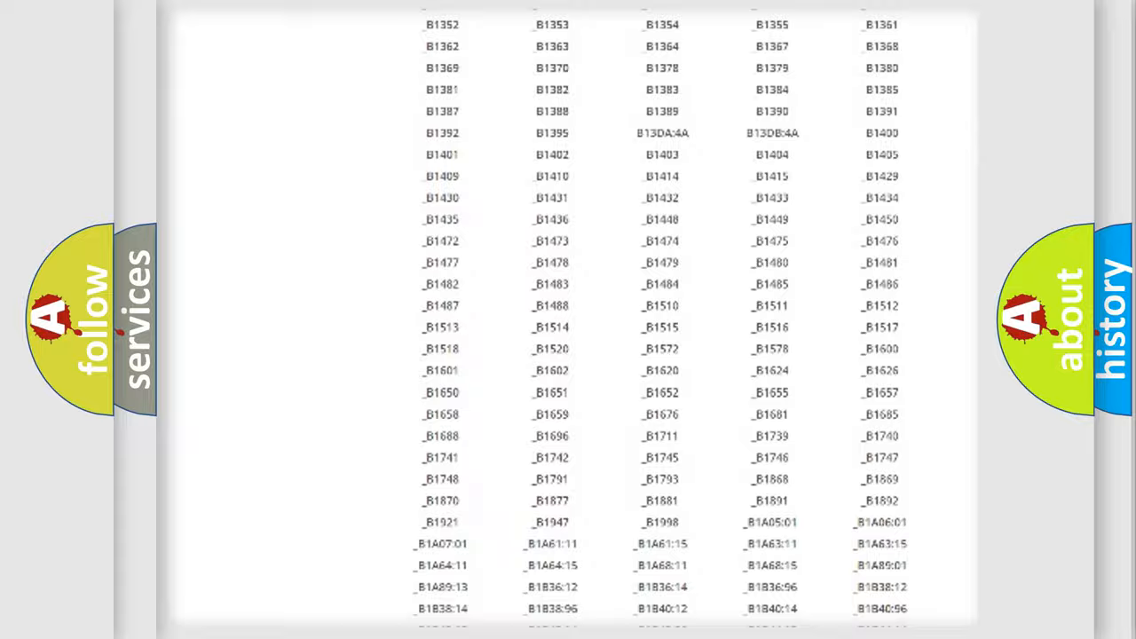